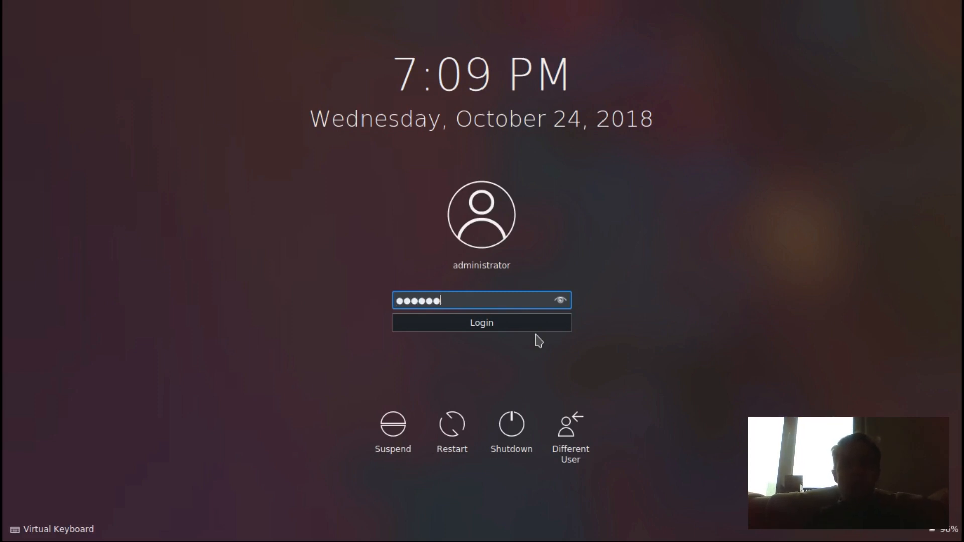
Log in from the lock screen to reach the administrator's Plasma desktop
left_click(482, 322)
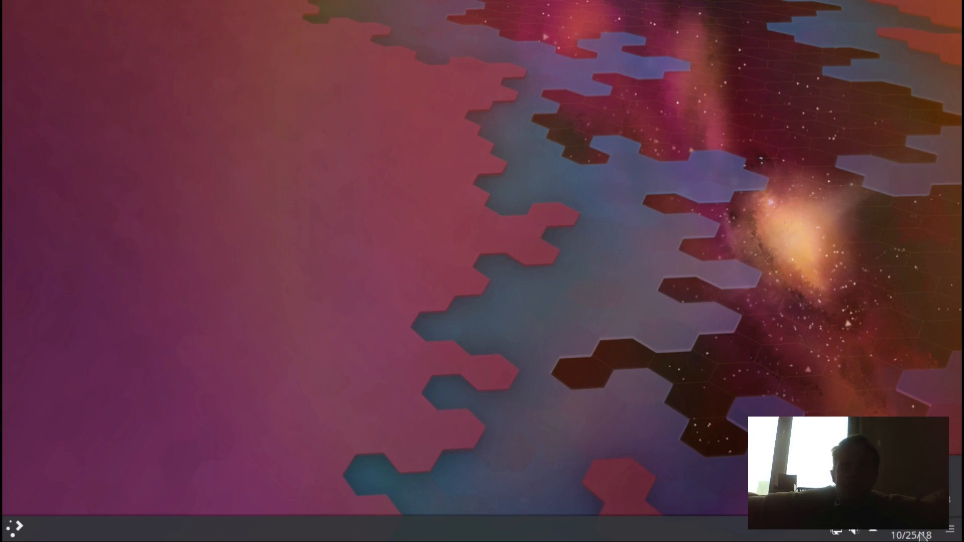
left_click(918, 533)
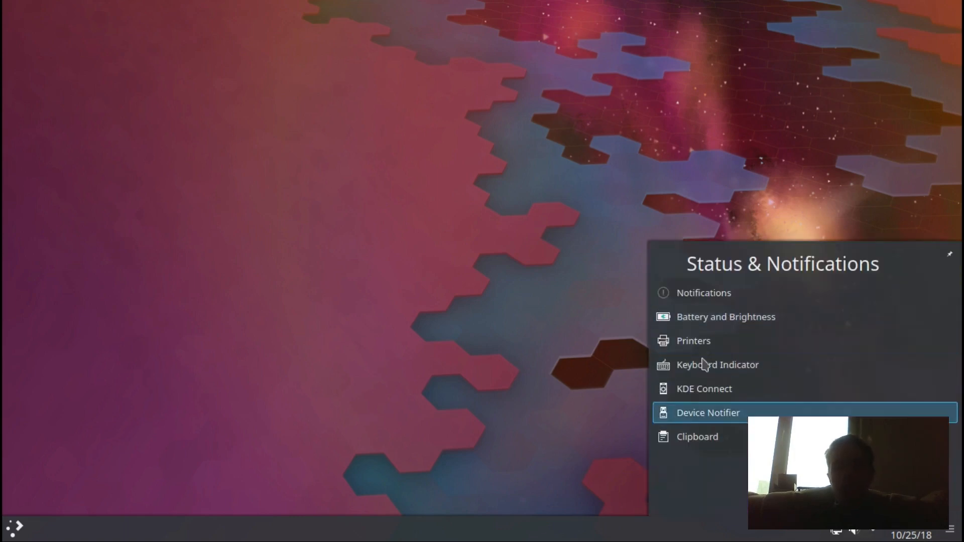
mouse_move(707, 412)
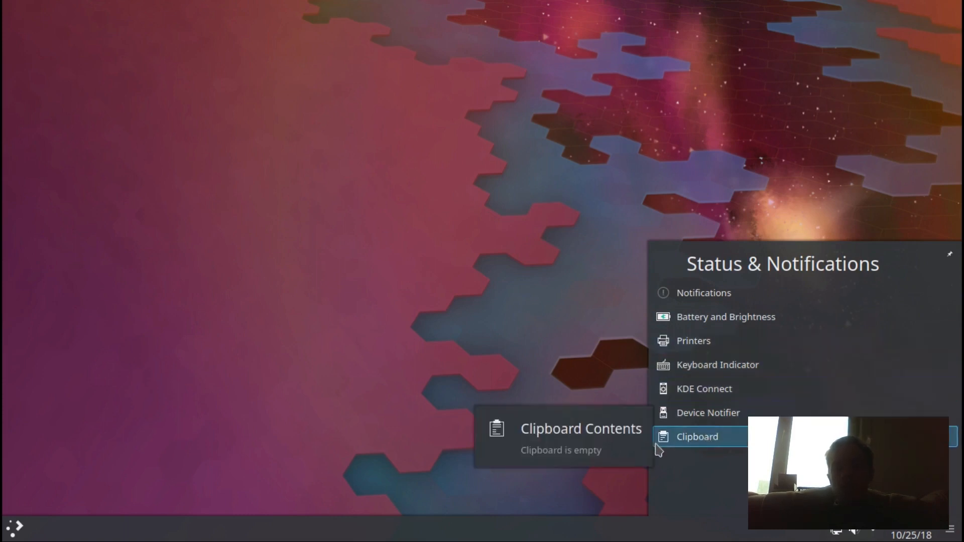
mouse_move(665, 479)
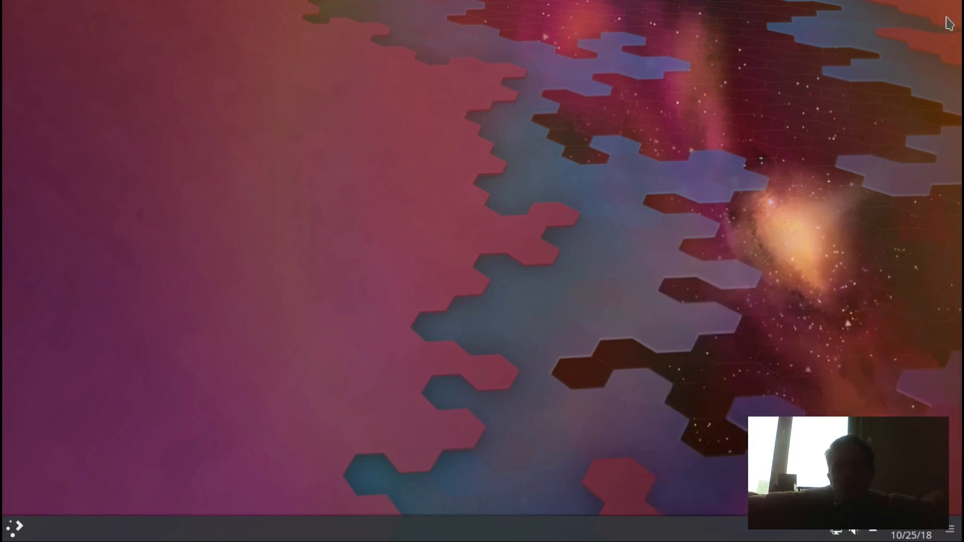
right_click(543, 158)
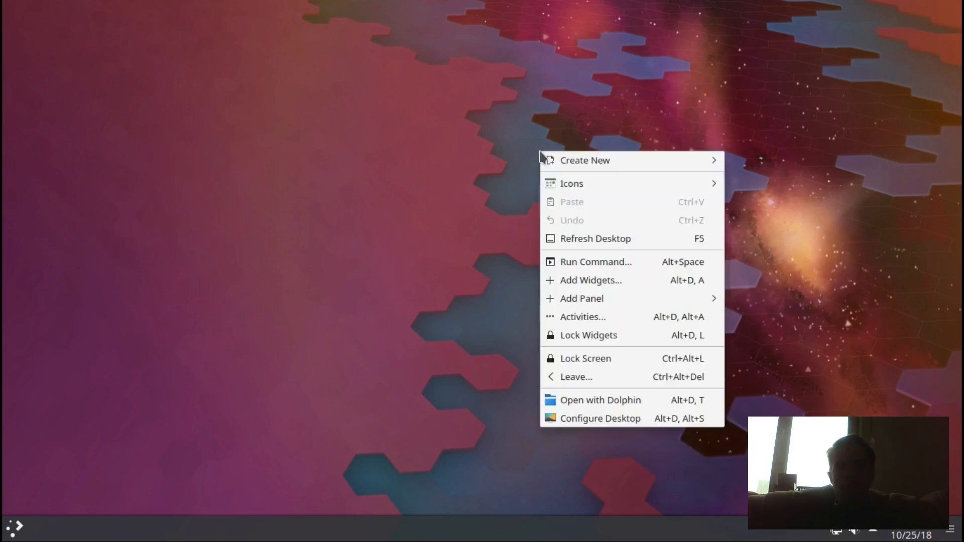
mouse_move(591, 424)
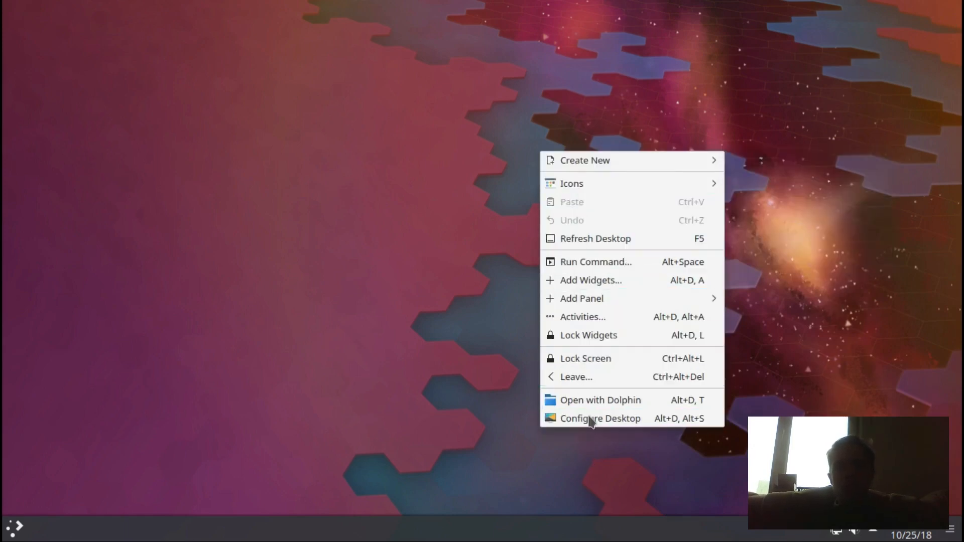
mouse_move(387, 218)
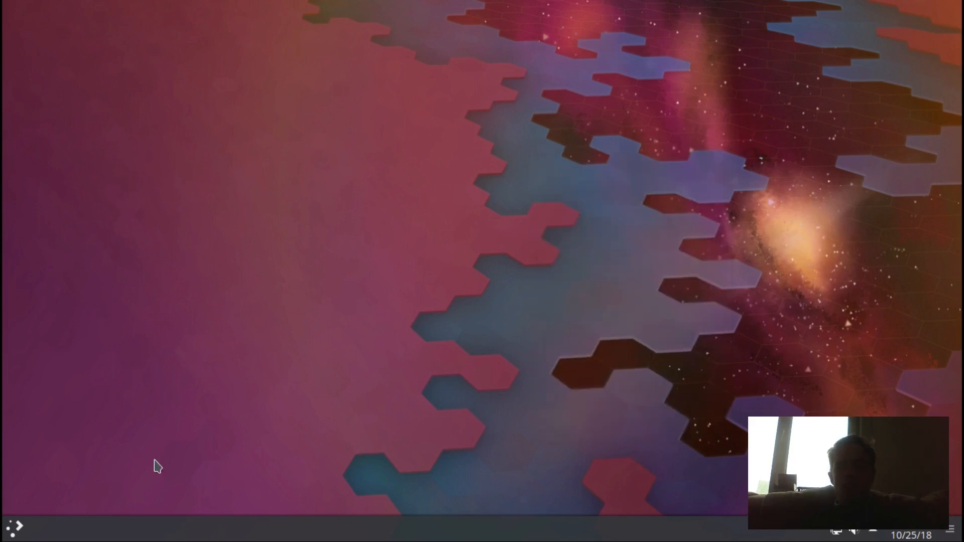
Launch Software Center from the launcher's Favorites
left_click(11, 529)
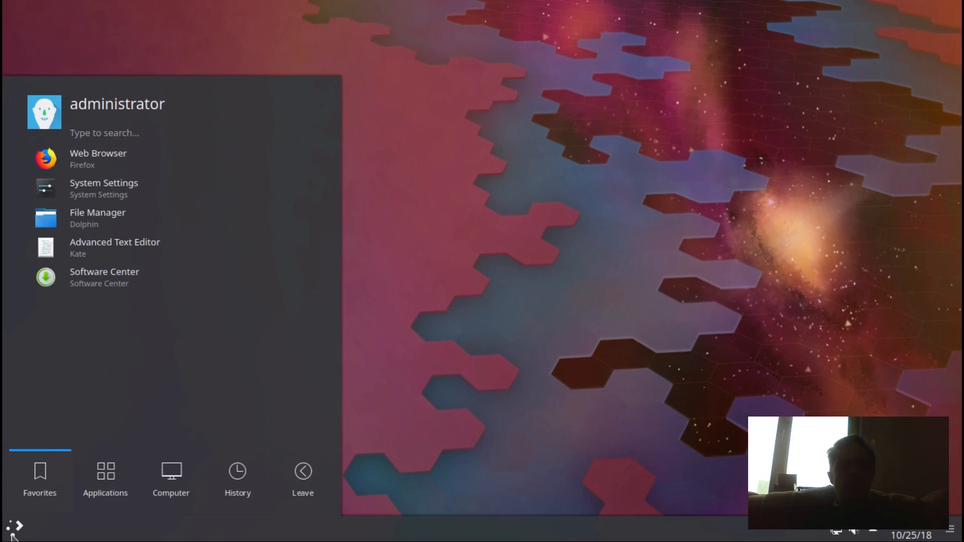
mouse_move(103, 283)
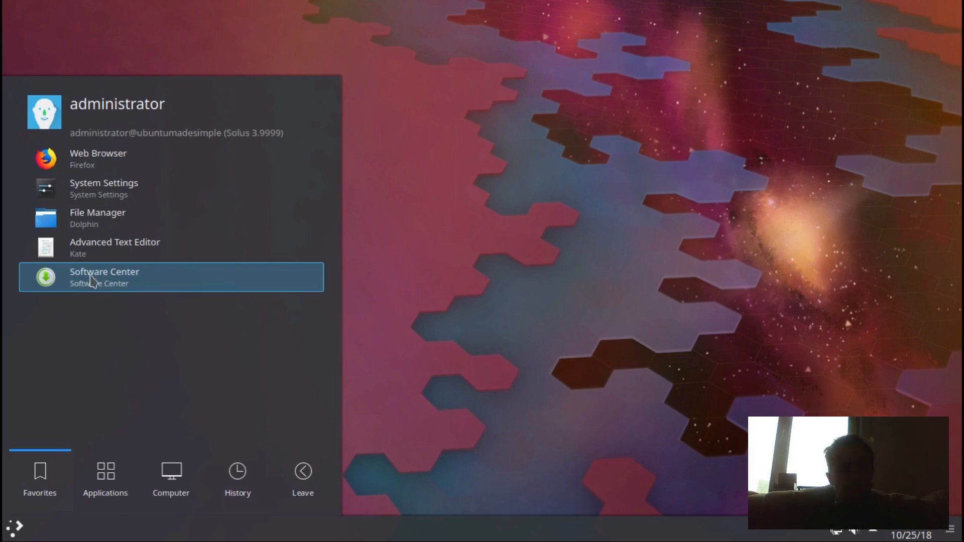
mouse_move(100, 284)
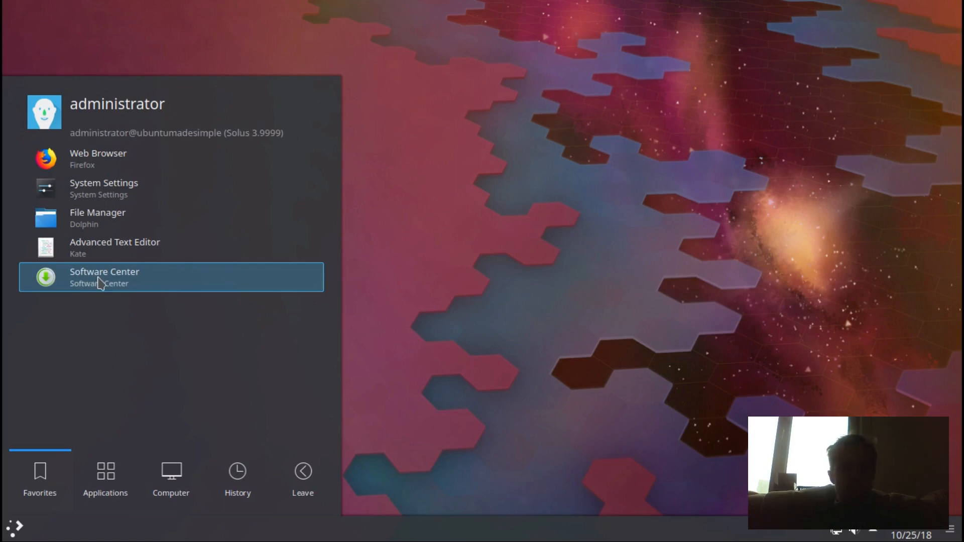
left_click(104, 277)
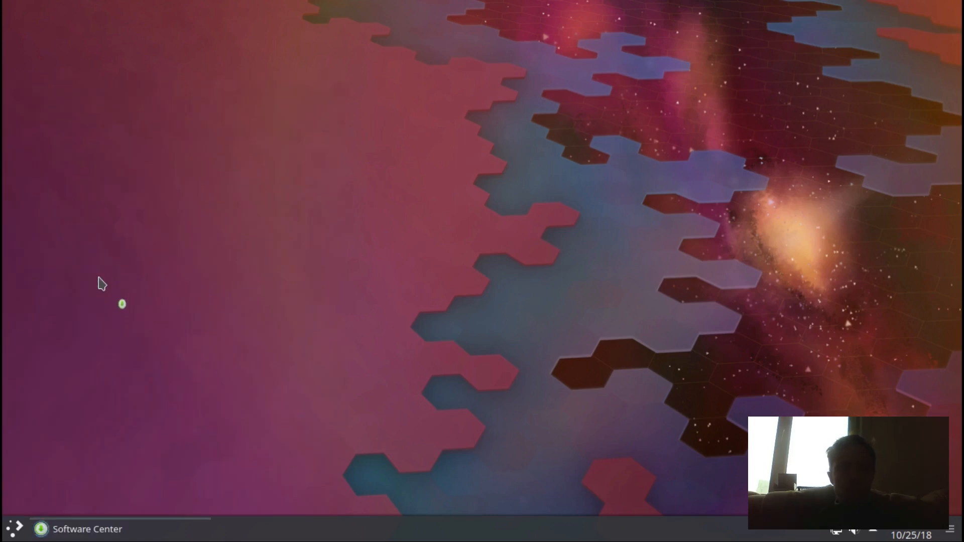
Bring up Software Center and switch to its Search page
left_click(76, 529)
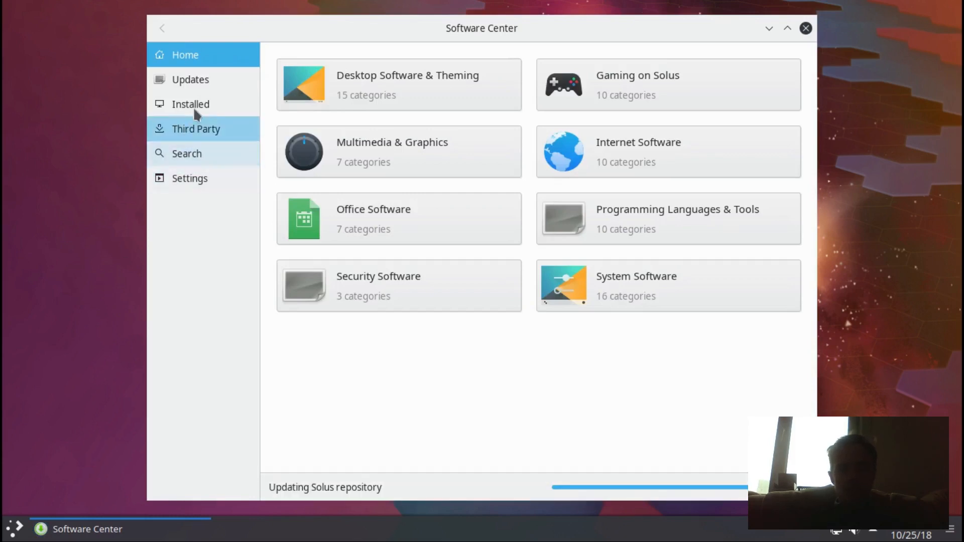
mouse_move(336, 103)
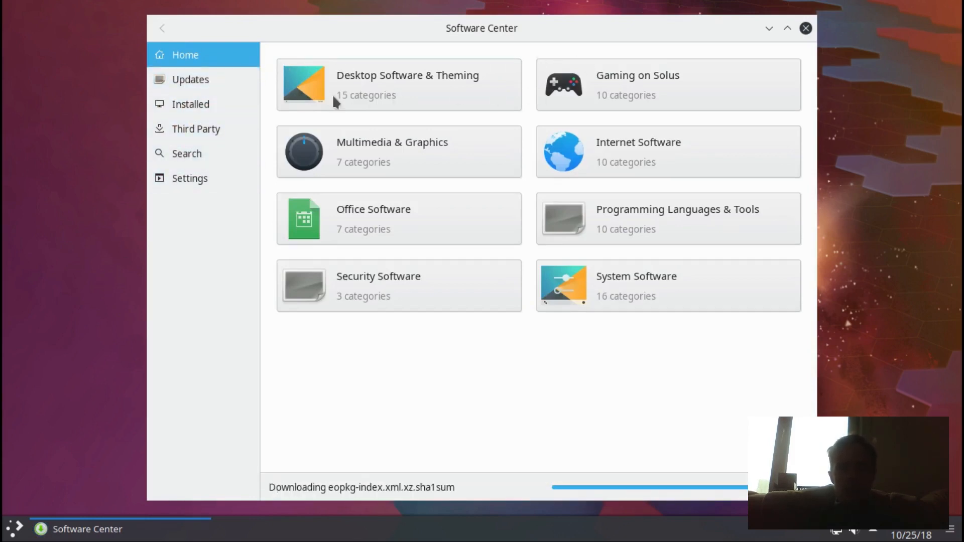
mouse_move(576, 168)
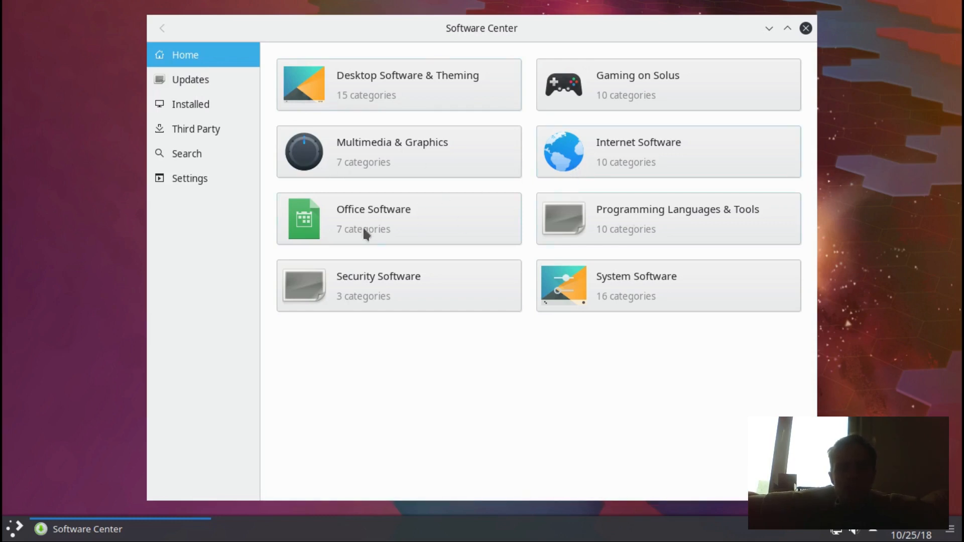
mouse_move(400, 218)
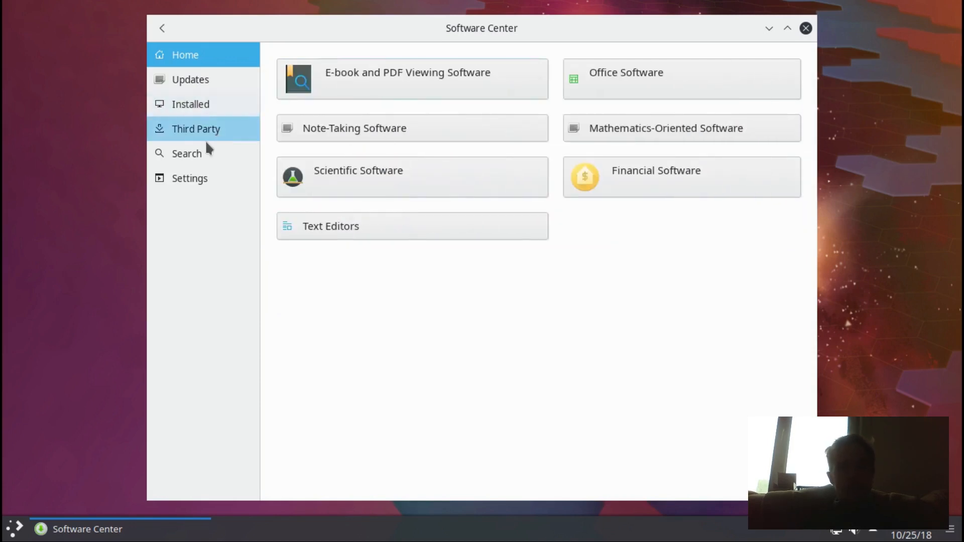
left_click(186, 153)
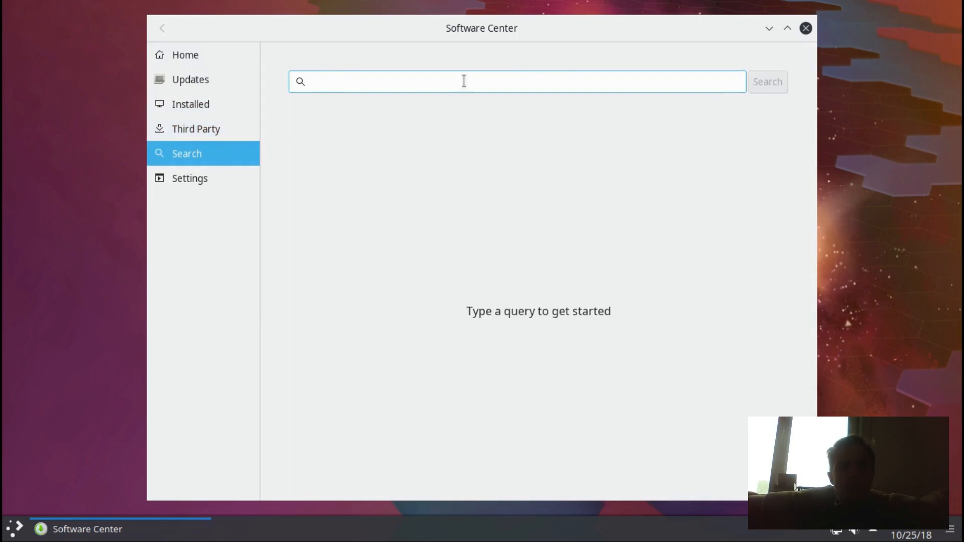
Browse the Third Party catalog of vendor apps such as Android Studio and Google Chrome
left_click(196, 128)
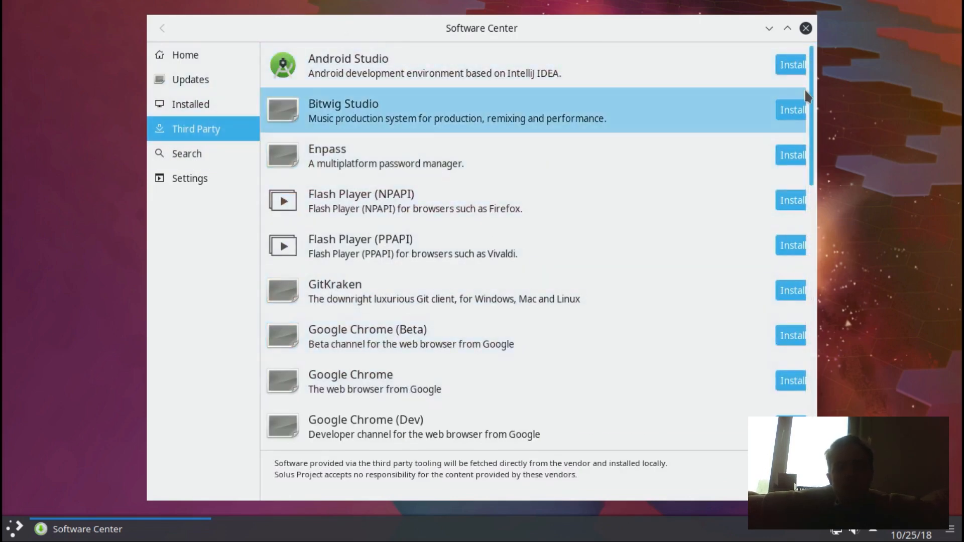
scroll("down", 3)
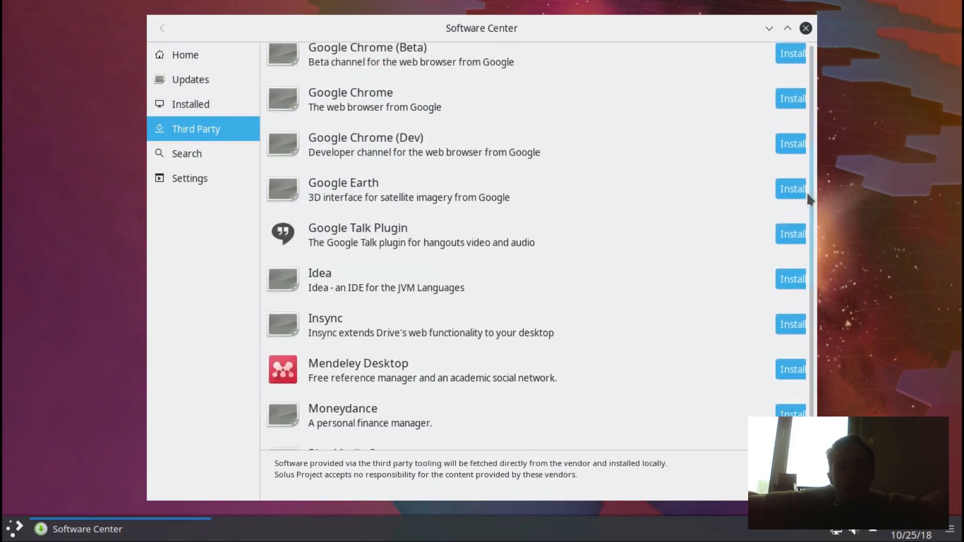
scroll("down", 3)
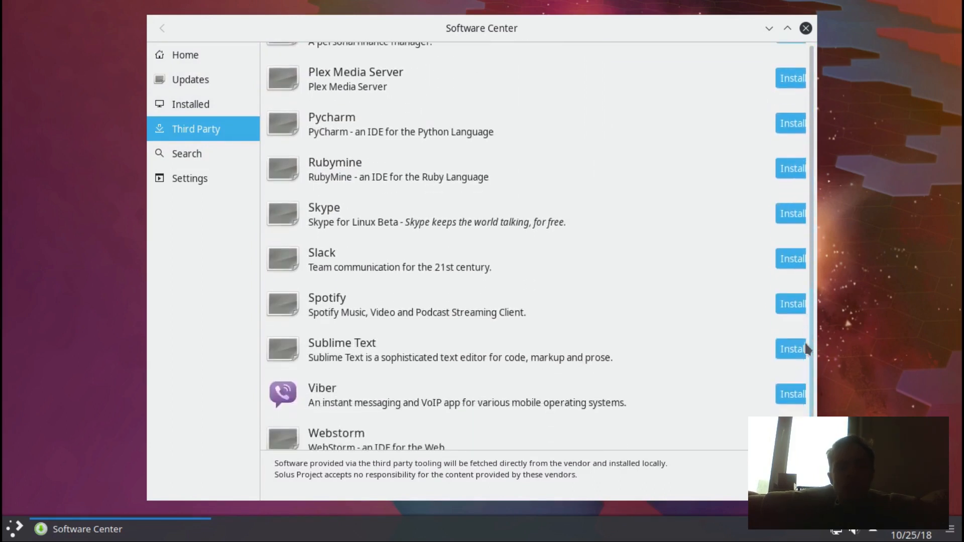
scroll("down", 3)
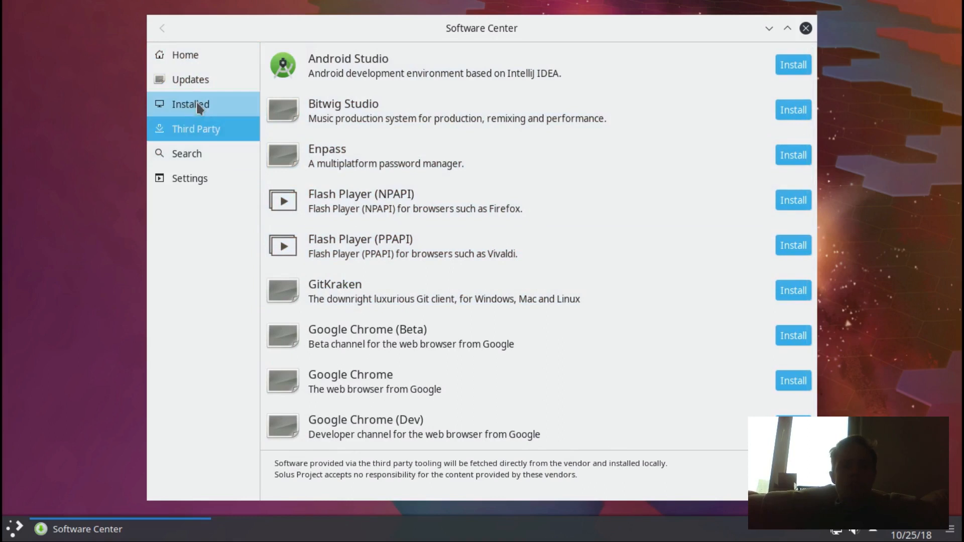
Review Software Center's update settings, then close the window
left_click(190, 179)
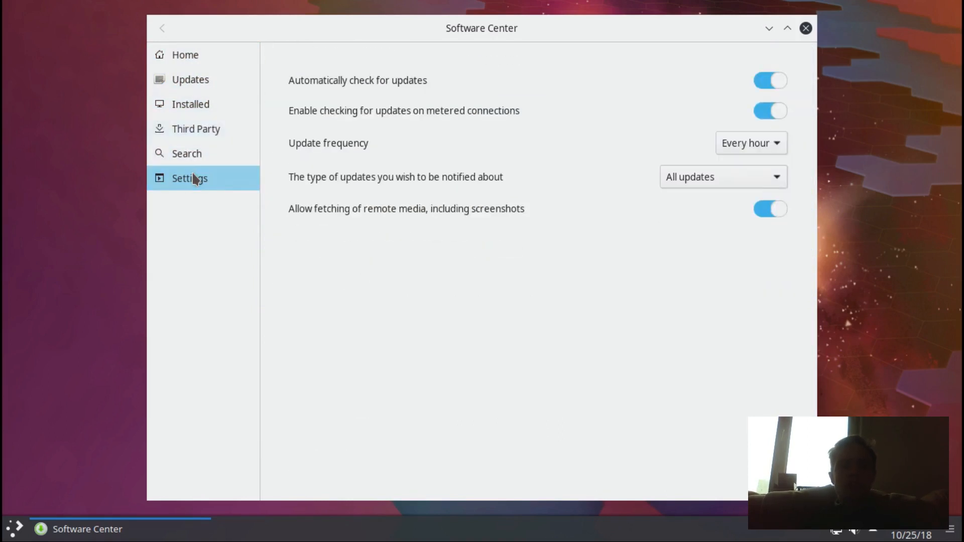
mouse_move(397, 90)
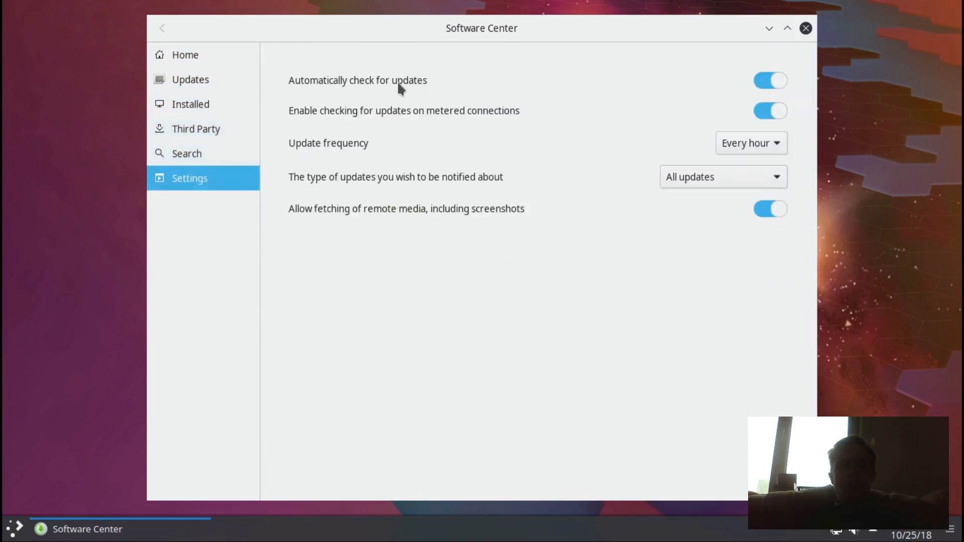
mouse_move(581, 91)
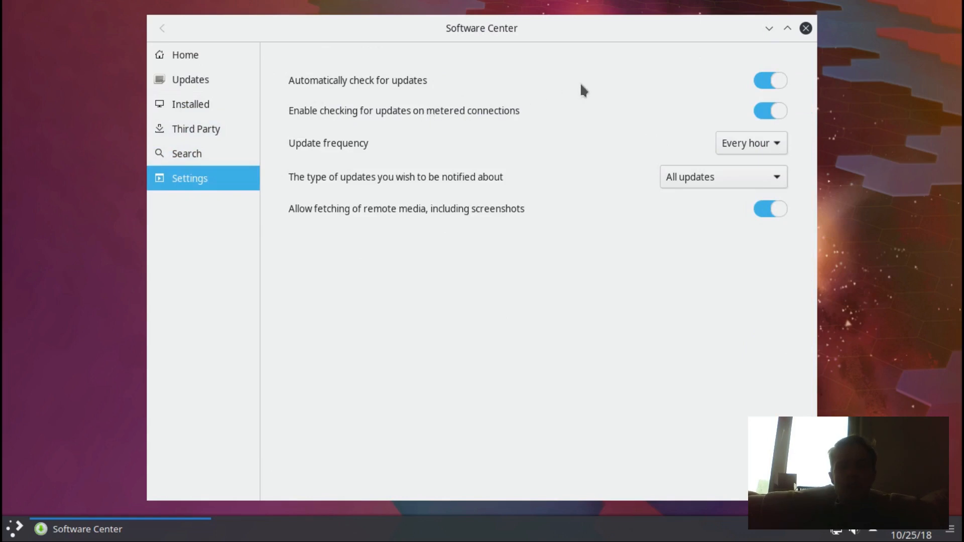
mouse_move(658, 175)
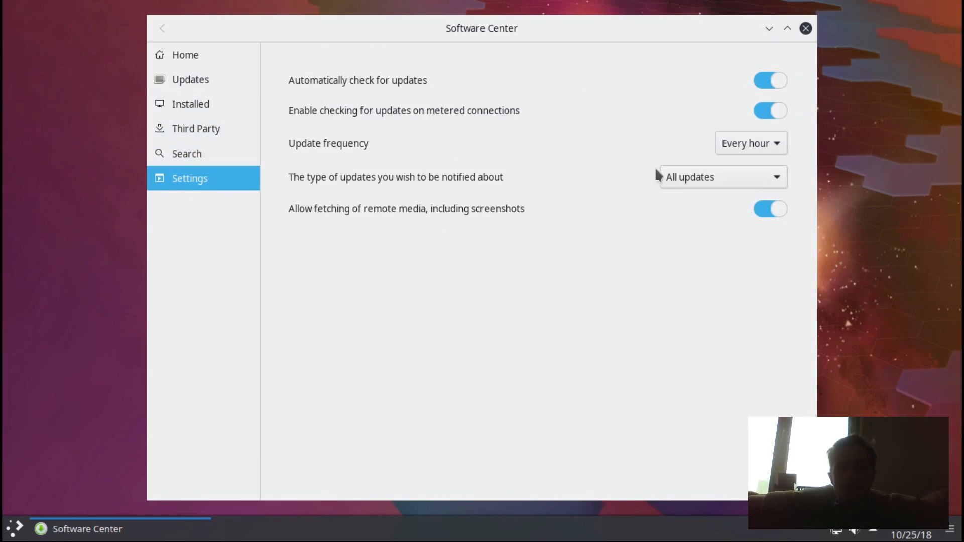
mouse_move(805, 29)
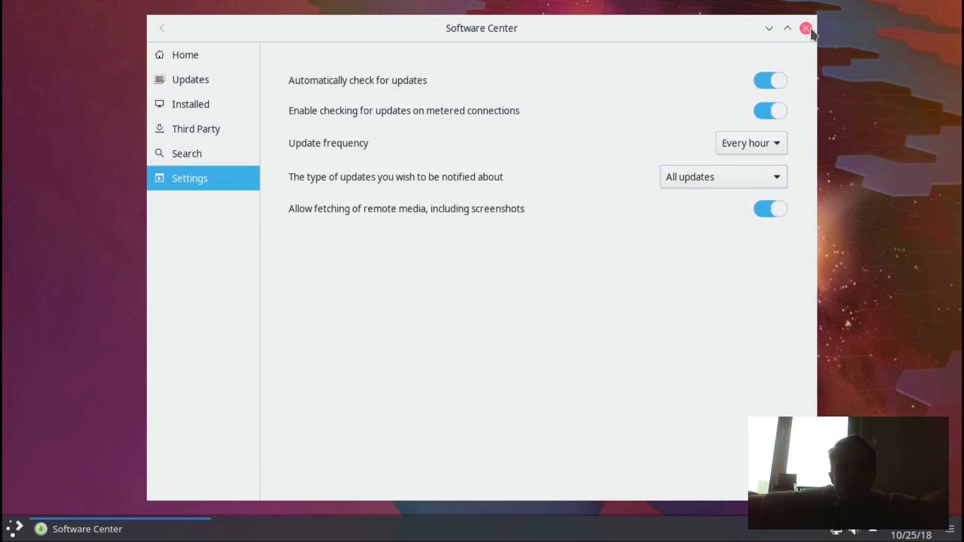
left_click(805, 28)
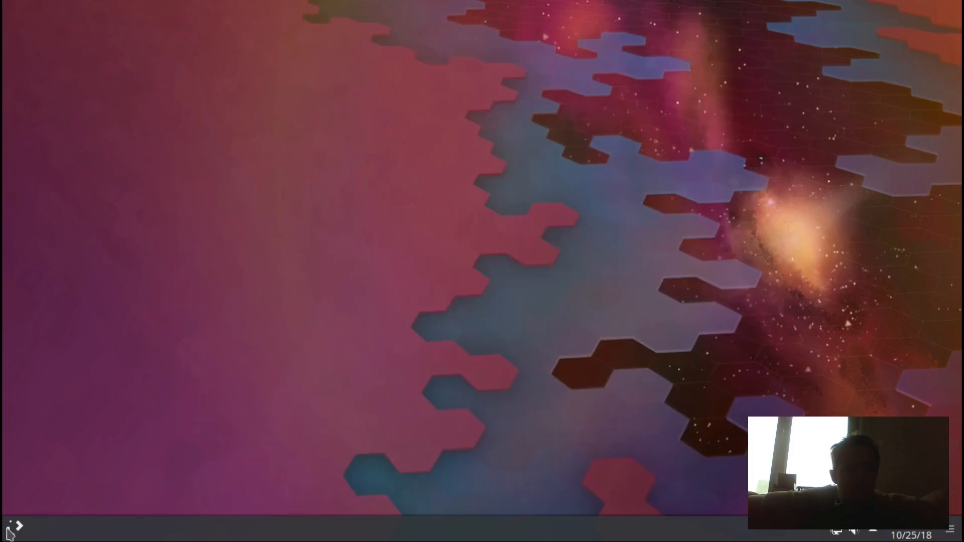
Launch System Settings and view the Cursor Theme page showing Breeze
left_click(10, 526)
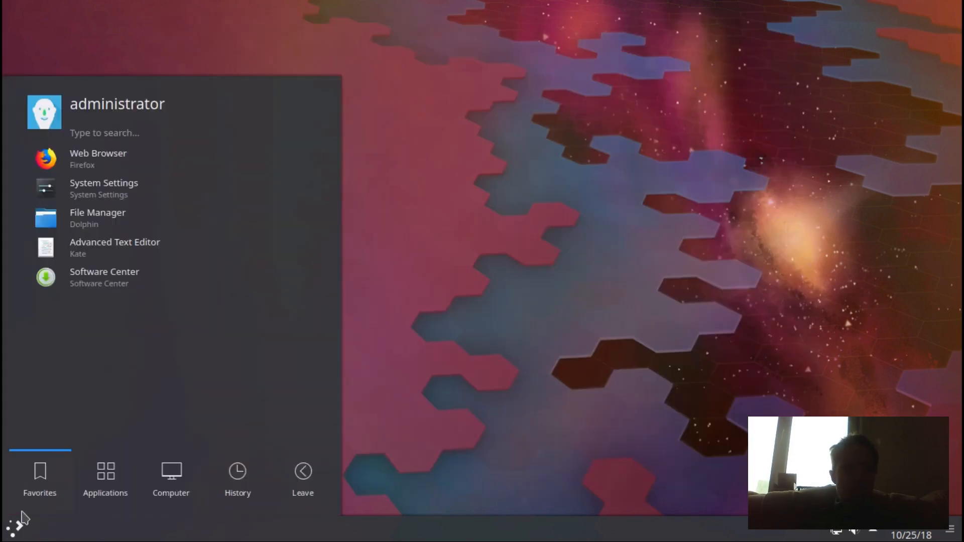
left_click(104, 188)
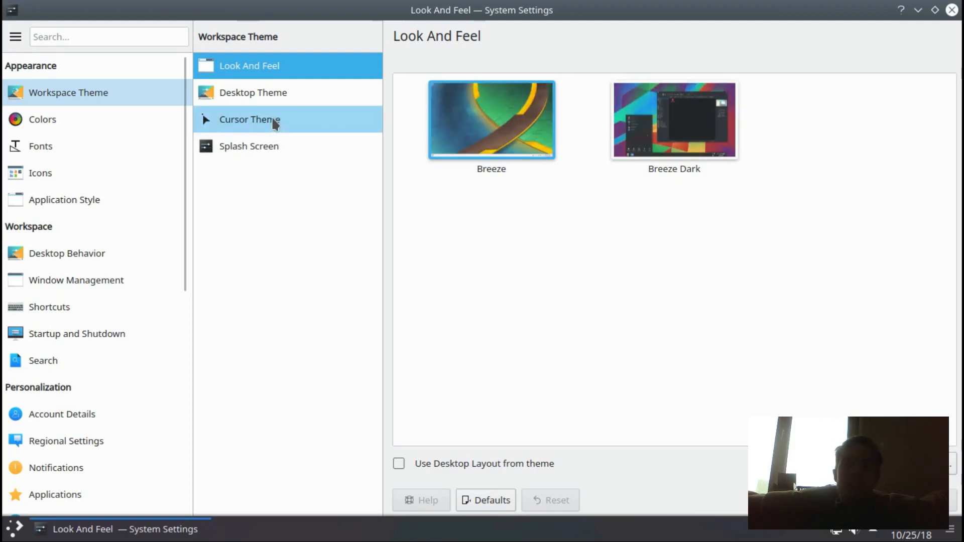
left_click(251, 119)
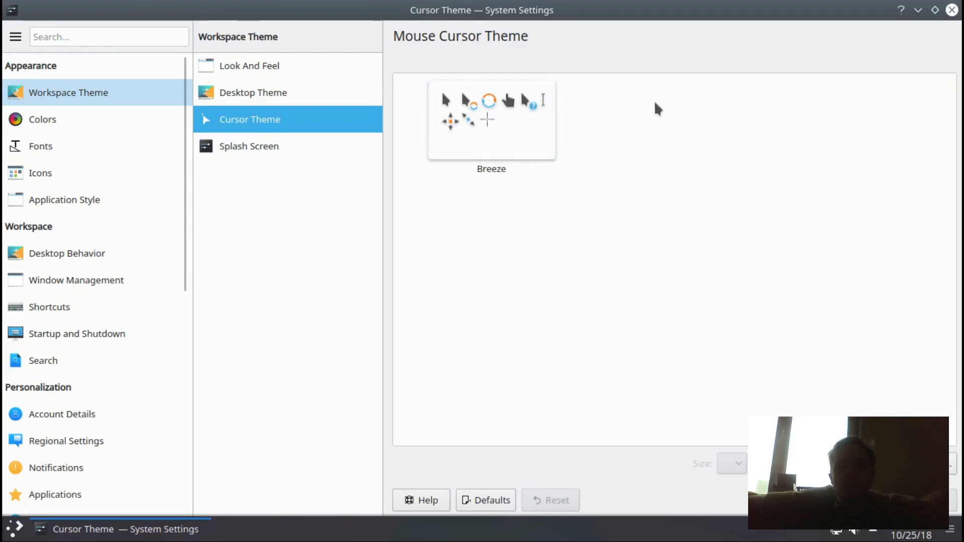
left_click(491, 120)
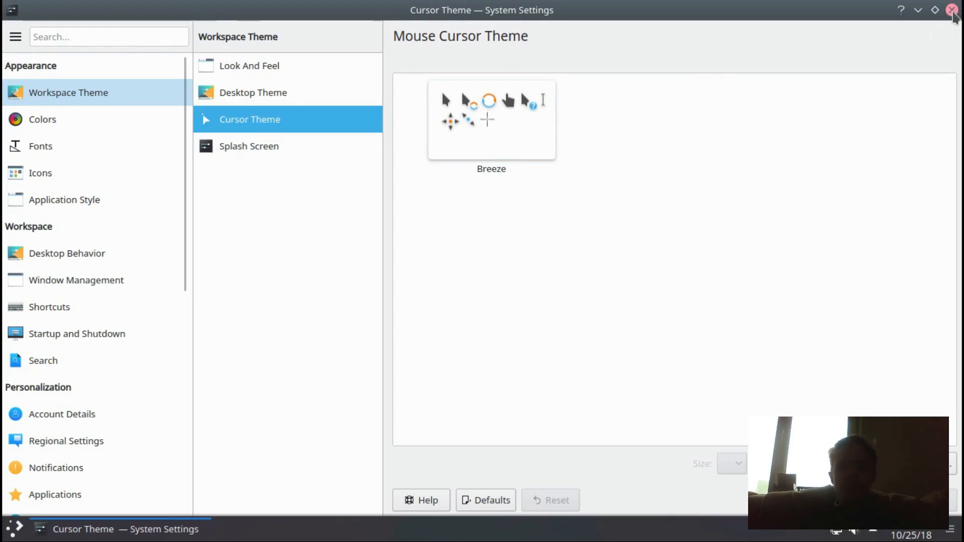
Close System Settings and launch Info Center via a launcher search for 'info'
left_click(955, 9)
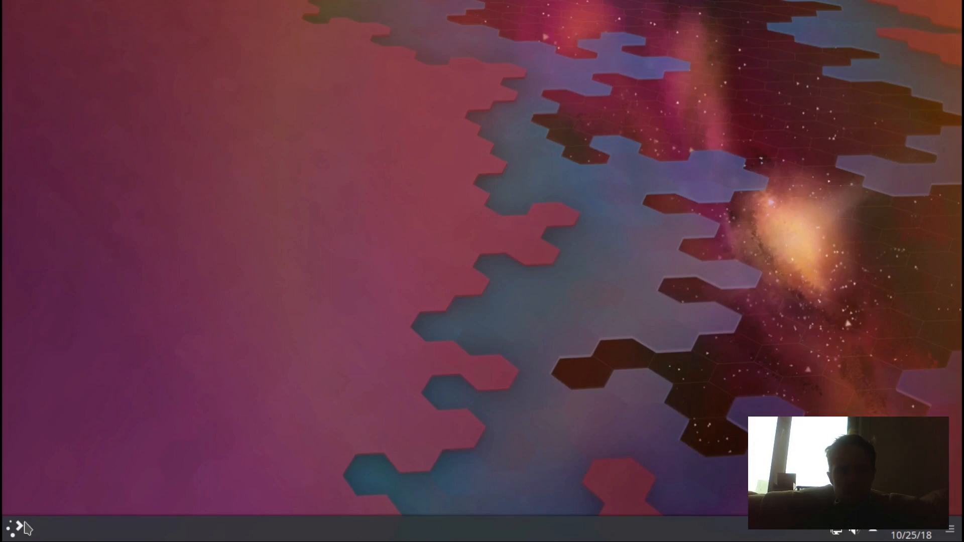
left_click(14, 526)
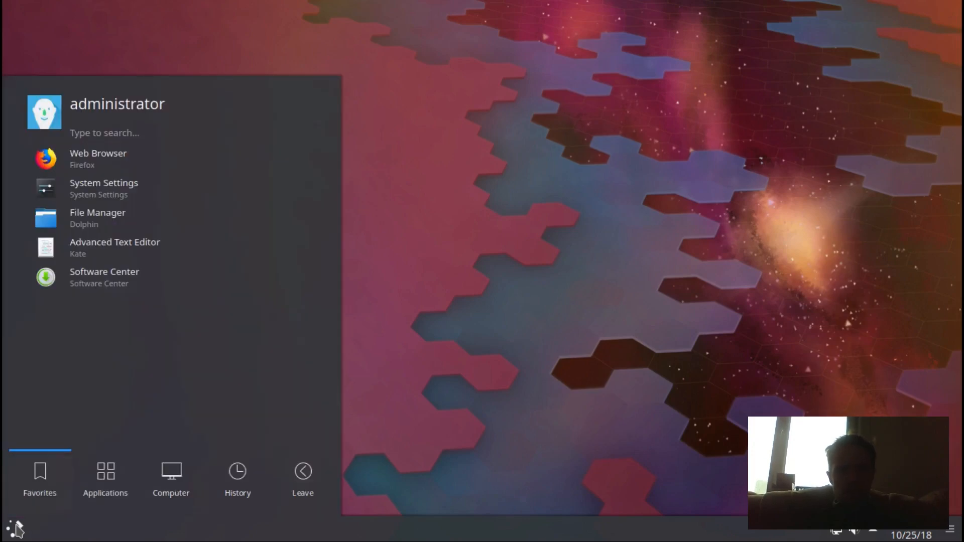
type("info")
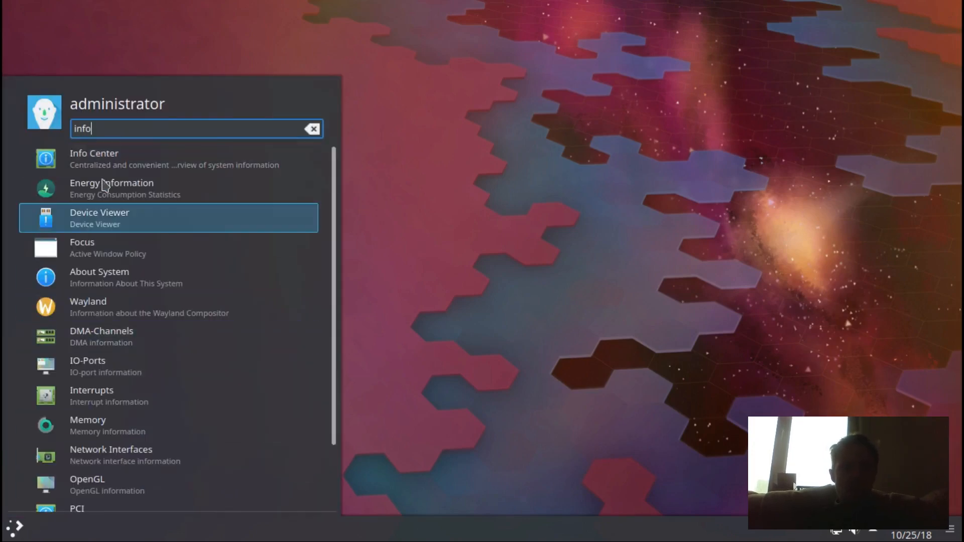
mouse_move(127, 163)
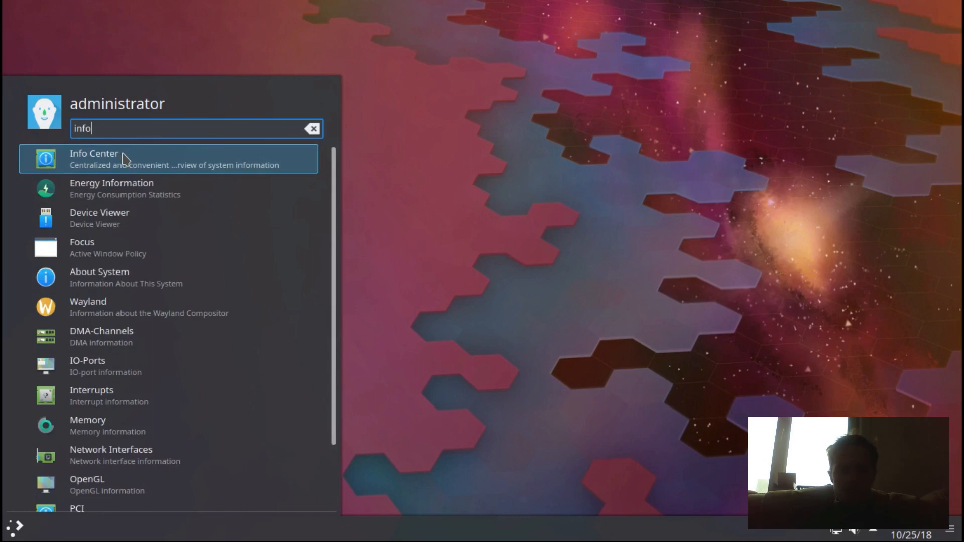
left_click(94, 158)
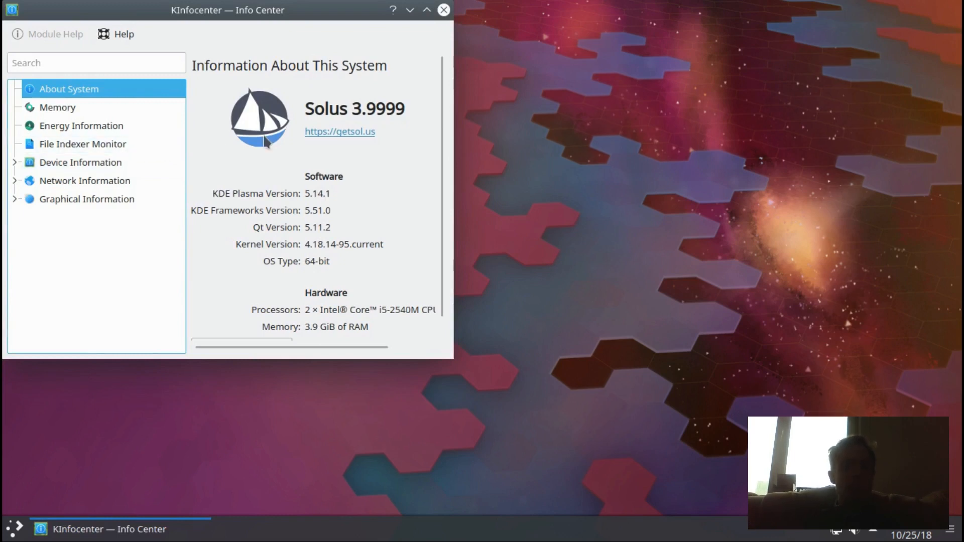
mouse_move(378, 117)
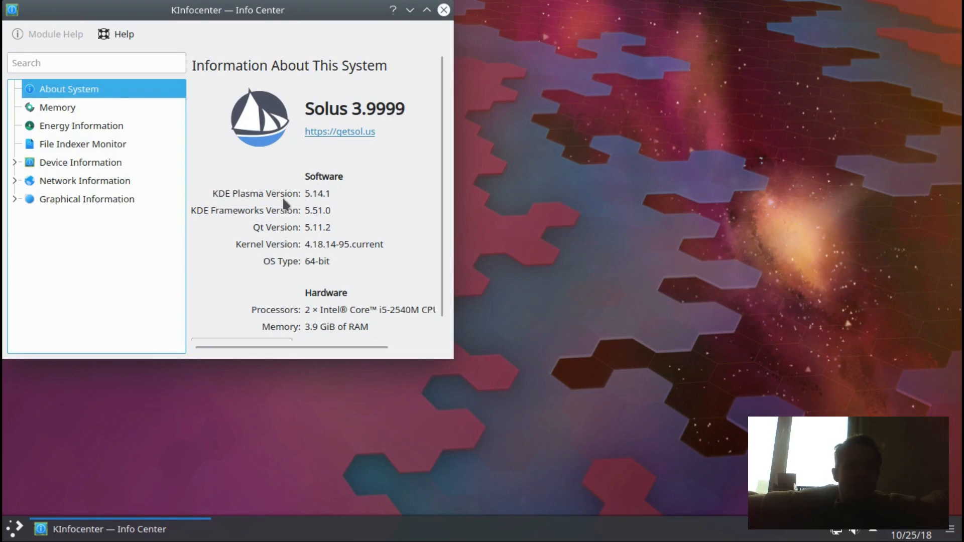
mouse_move(325, 203)
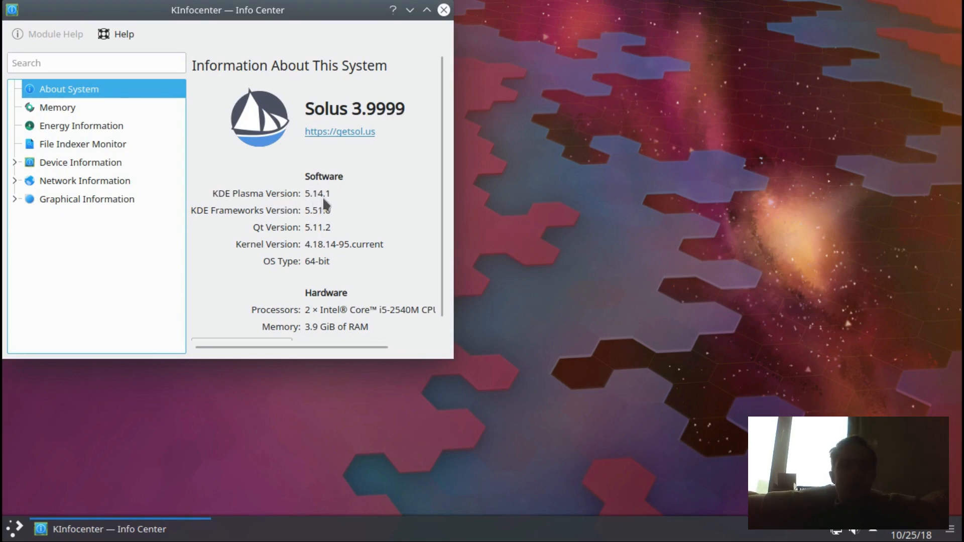
mouse_move(337, 200)
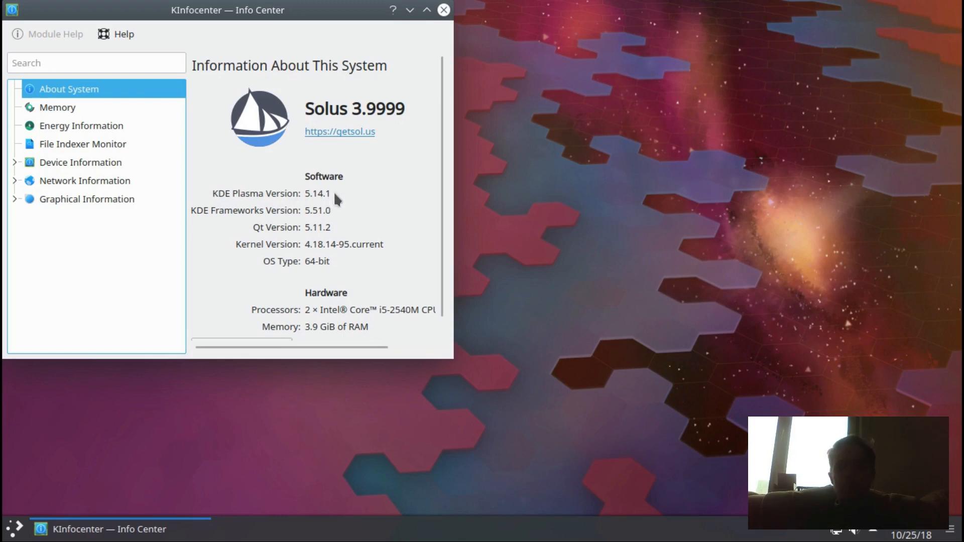
mouse_move(324, 216)
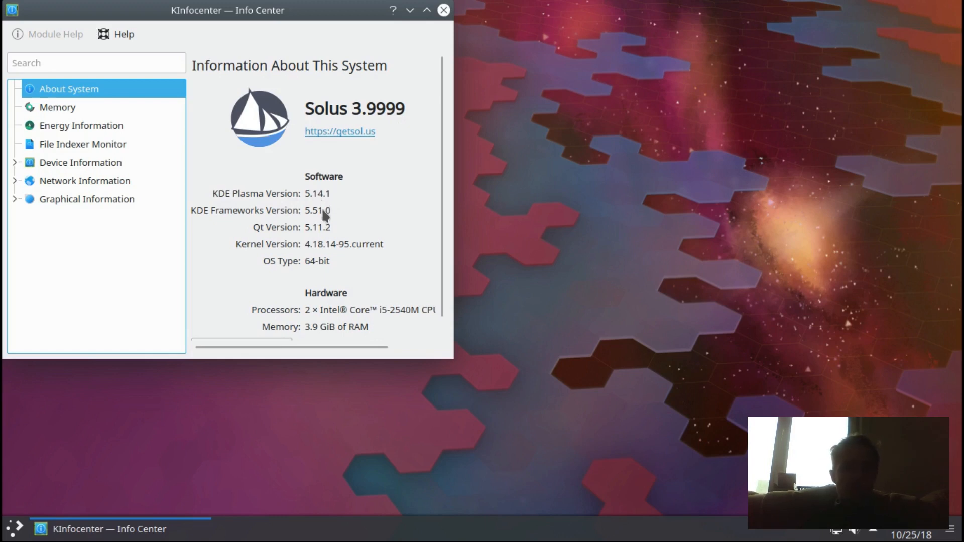
mouse_move(332, 260)
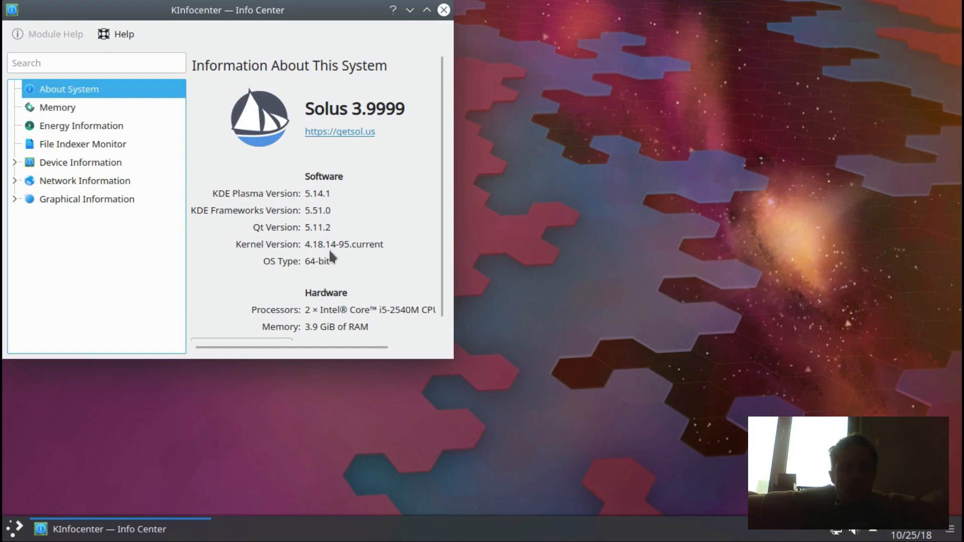
mouse_move(341, 255)
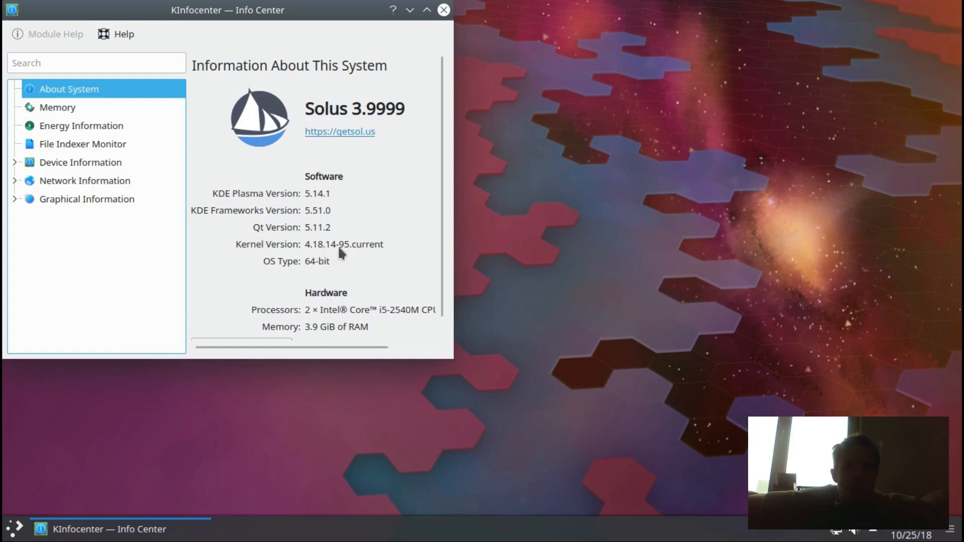
mouse_move(380, 239)
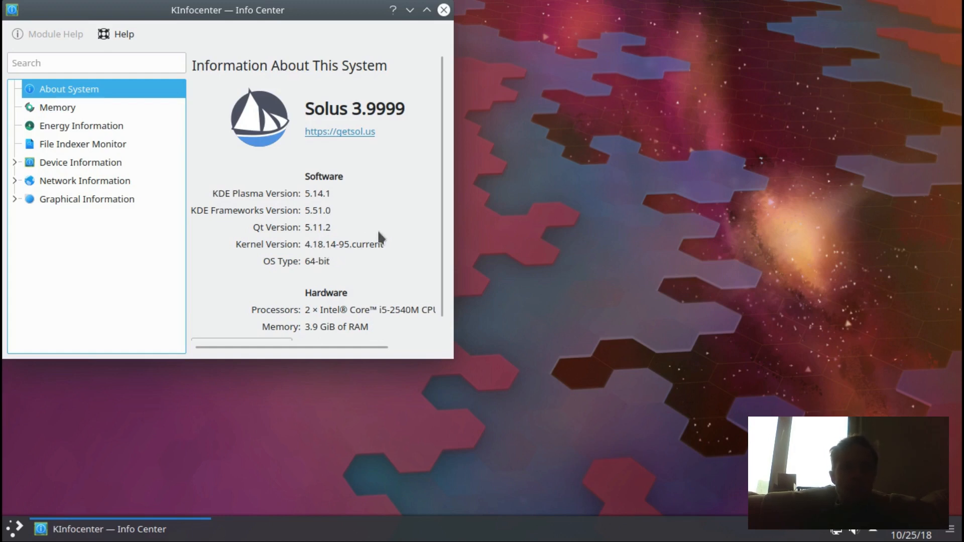
mouse_move(11, 471)
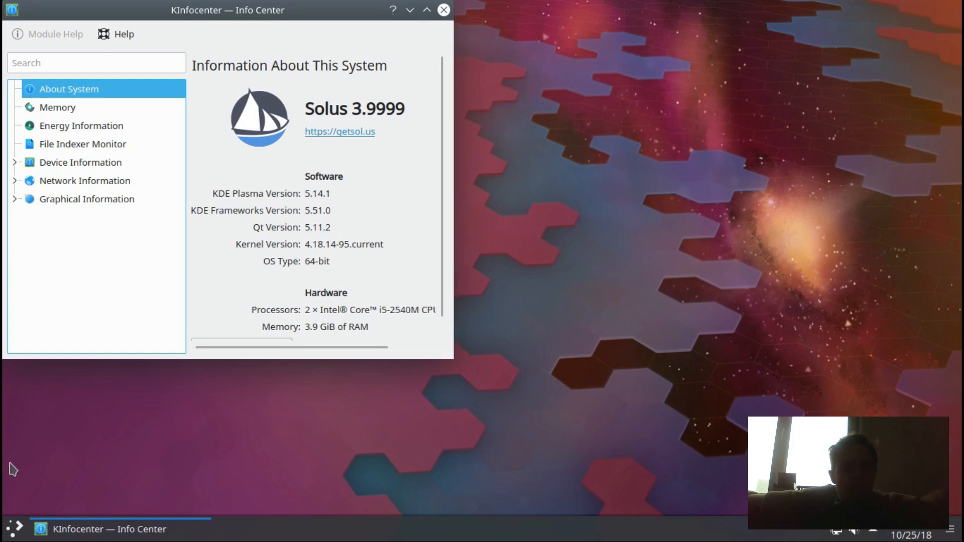
left_click(14, 529)
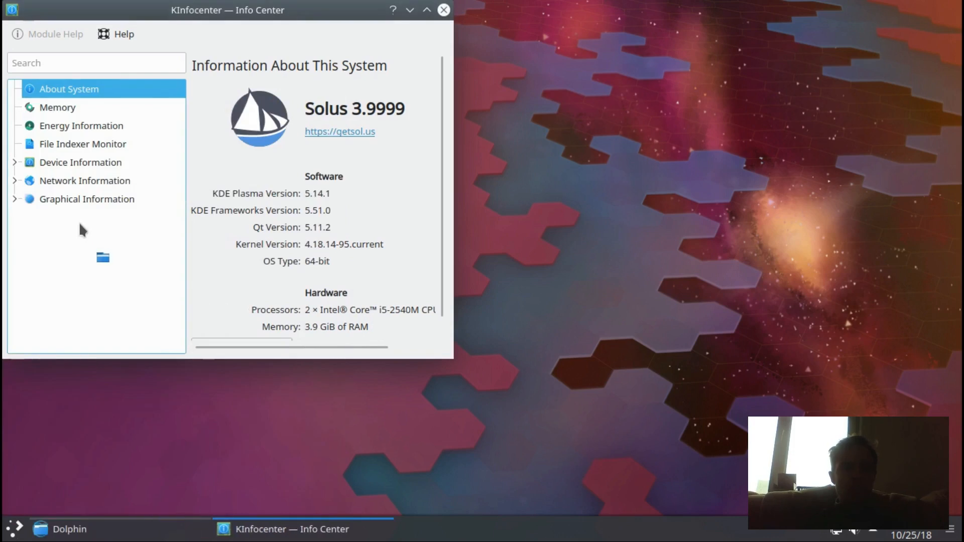
left_click(65, 529)
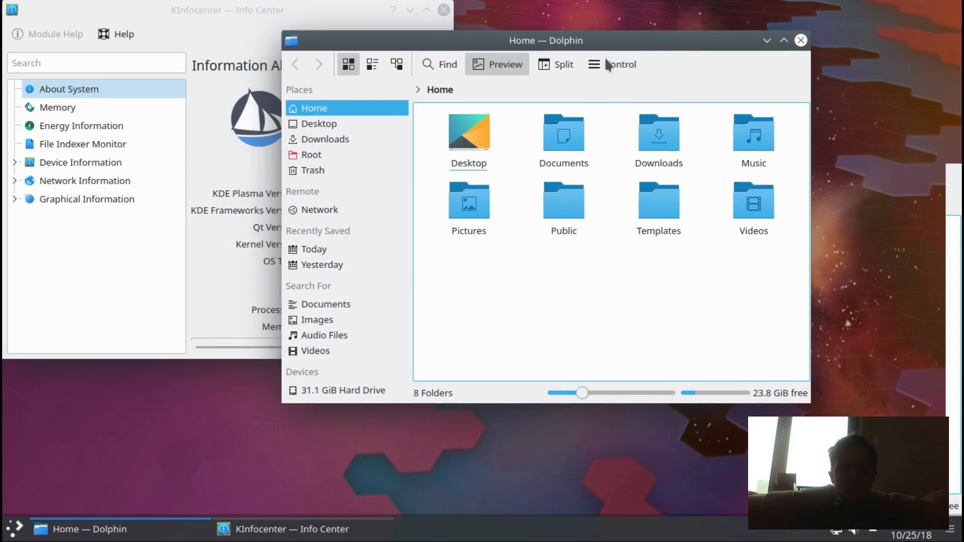
left_click(594, 64)
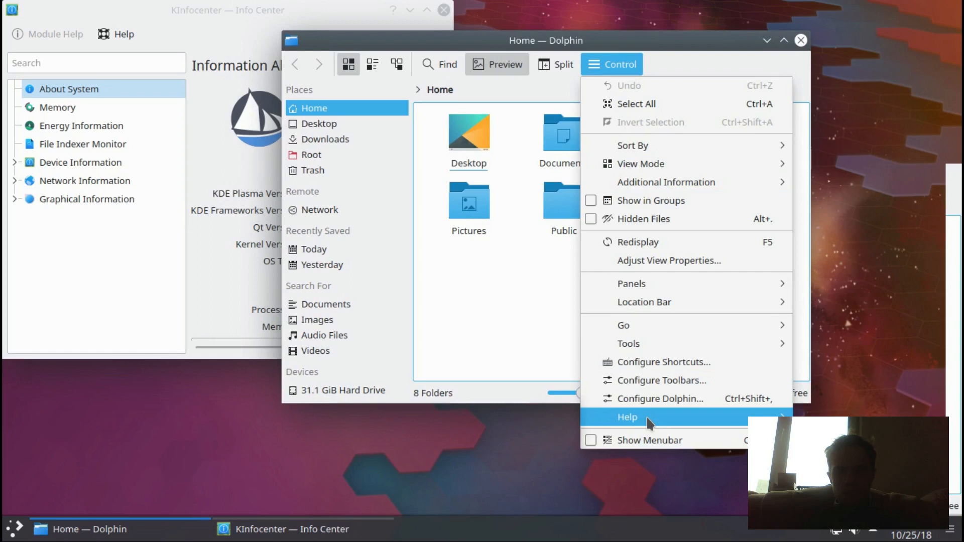
left_click(628, 417)
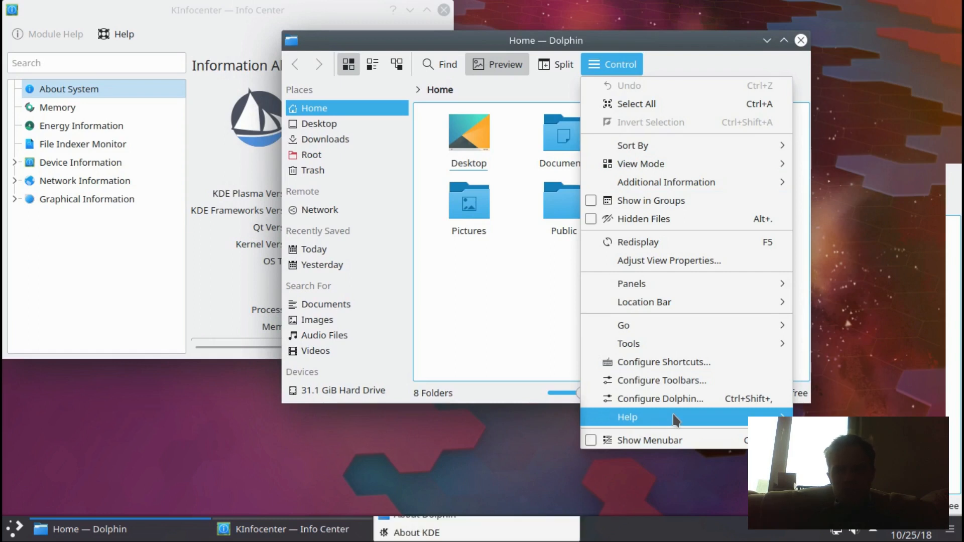
mouse_move(712, 82)
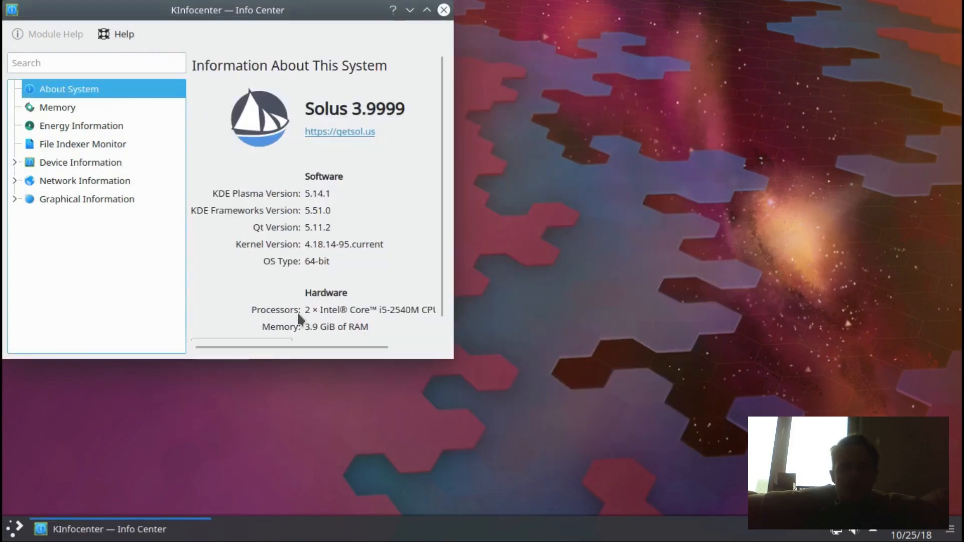
mouse_move(100, 530)
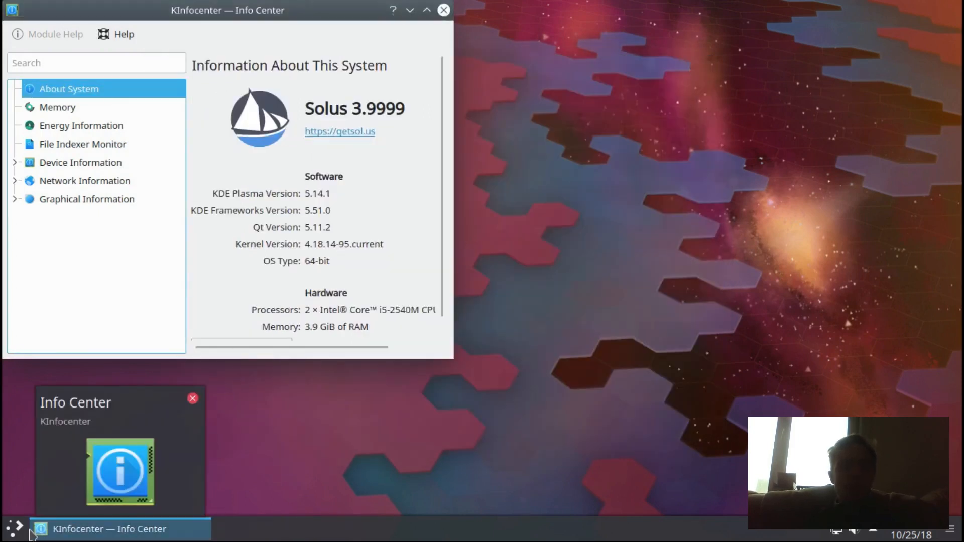
Launch LibreOffice Writer from Applications > Office in the launcher
left_click(17, 528)
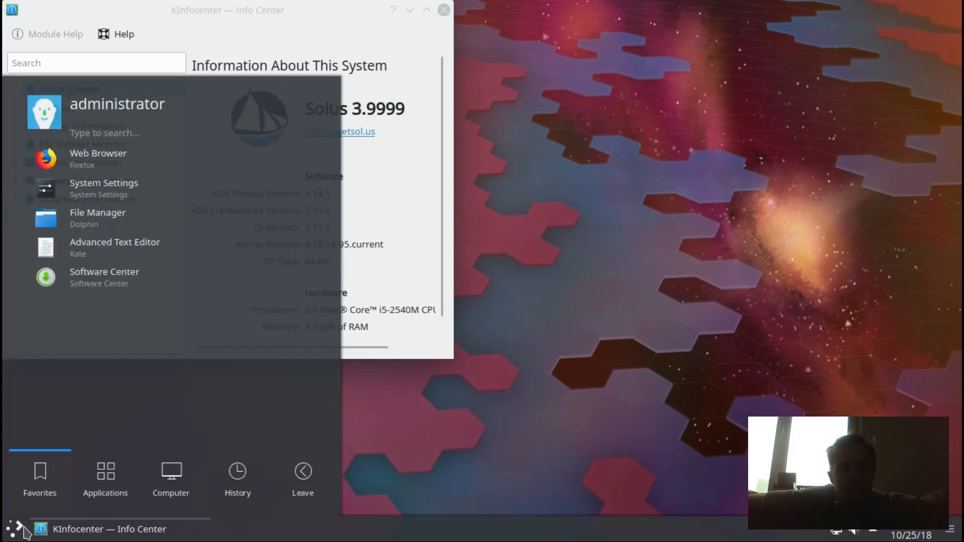
left_click(105, 478)
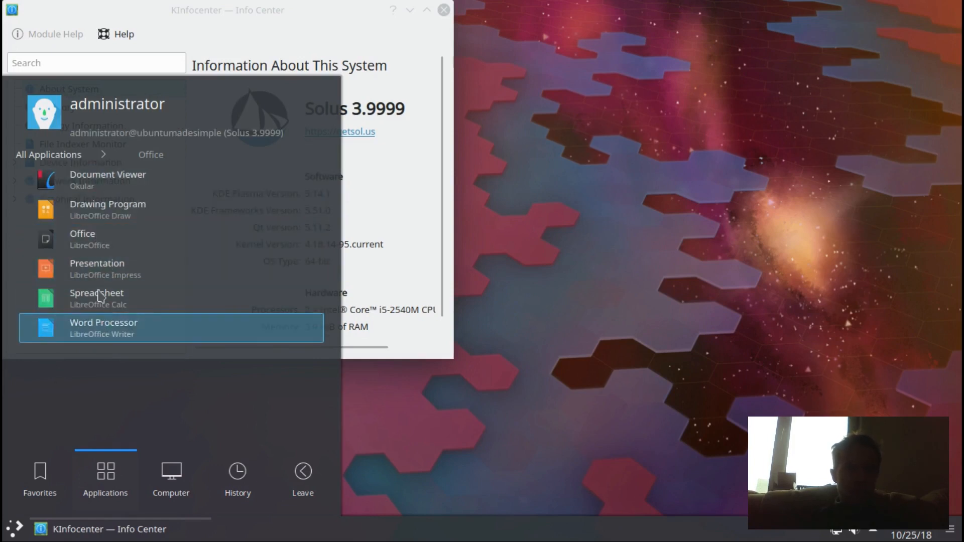
mouse_move(98, 311)
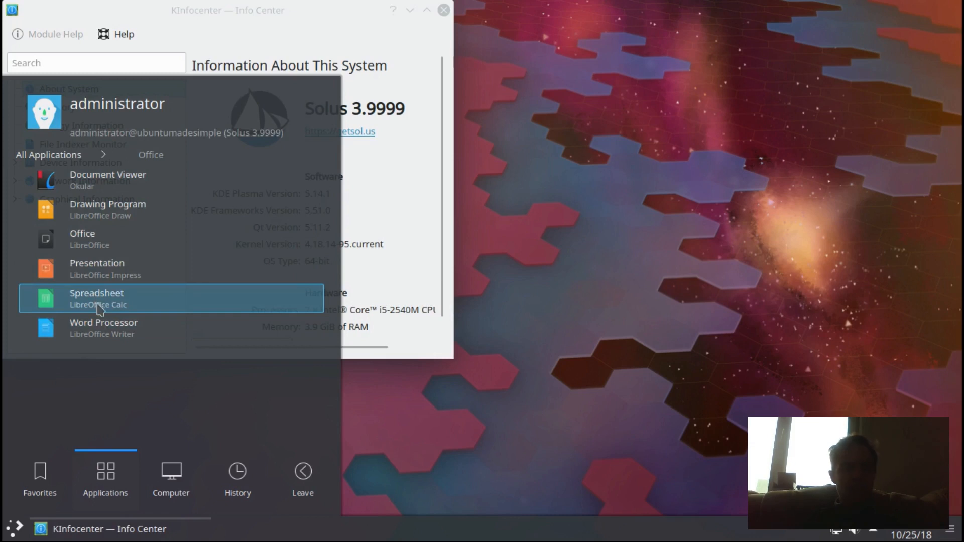
mouse_move(107, 334)
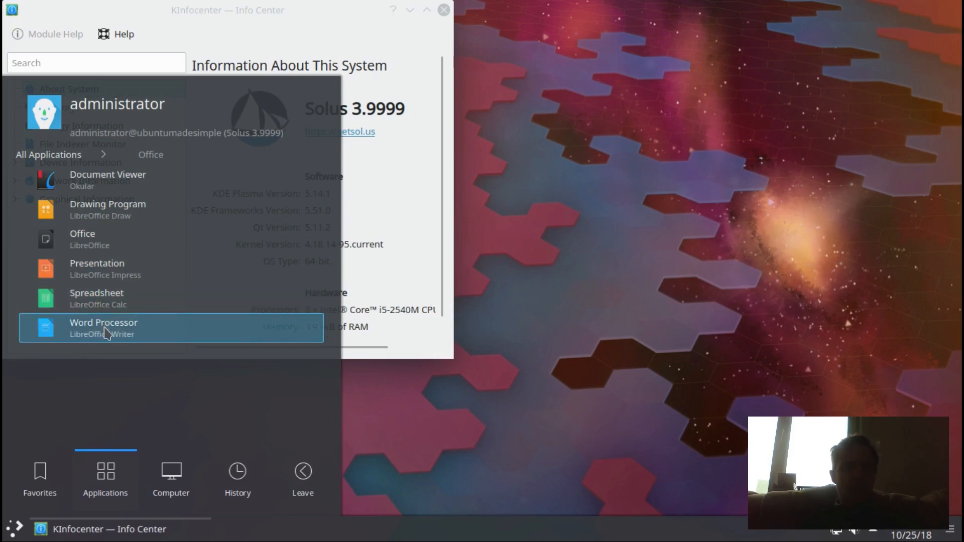
left_click(104, 328)
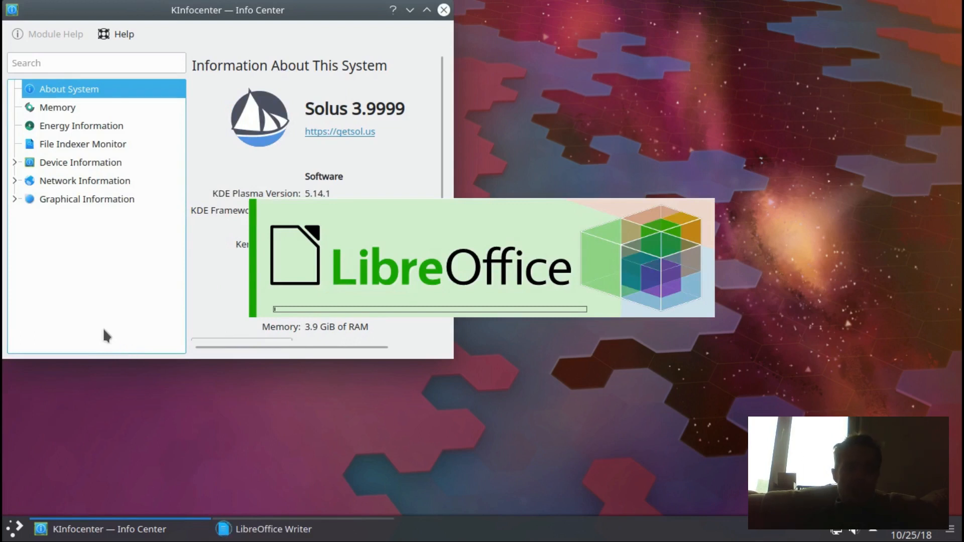
Reopen the launcher and show its Computer places and search locations
left_click(16, 529)
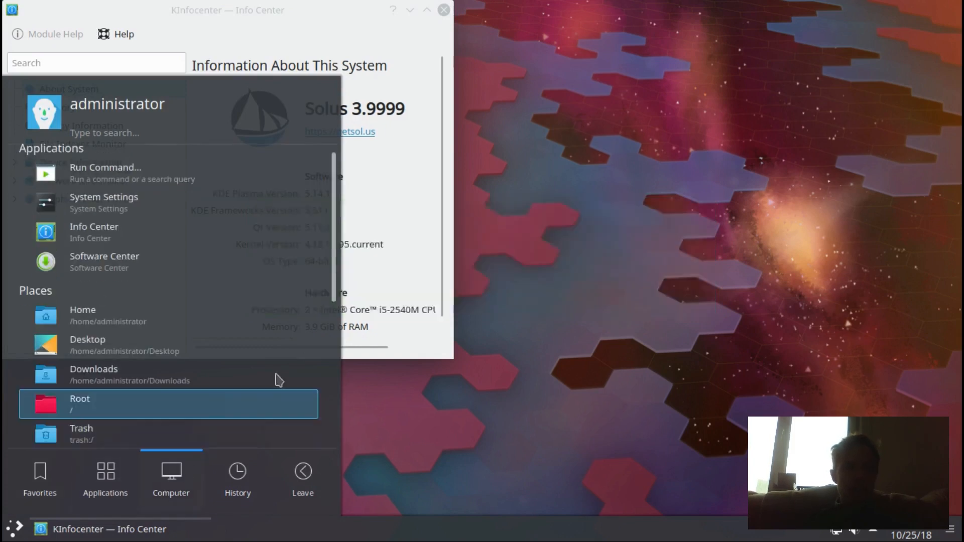
scroll("down", 3)
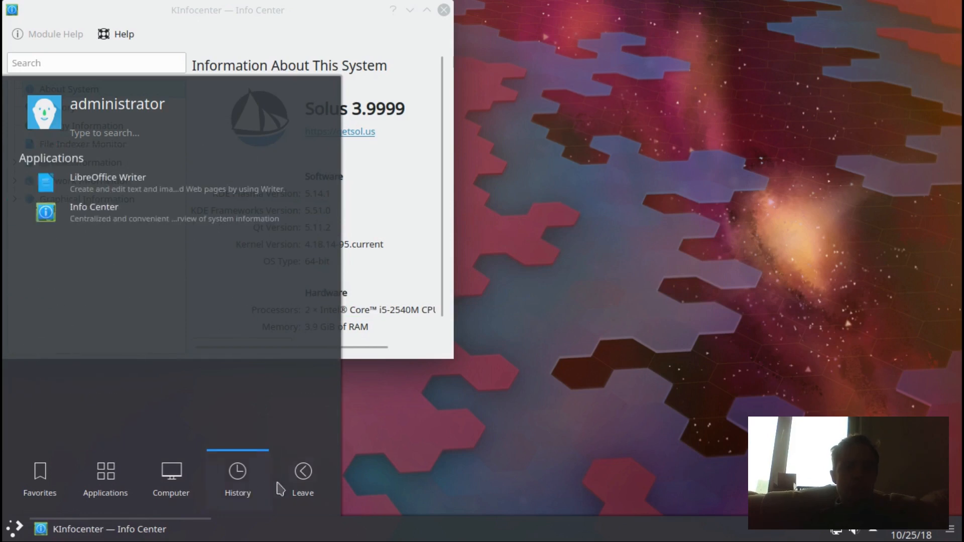
left_click(171, 480)
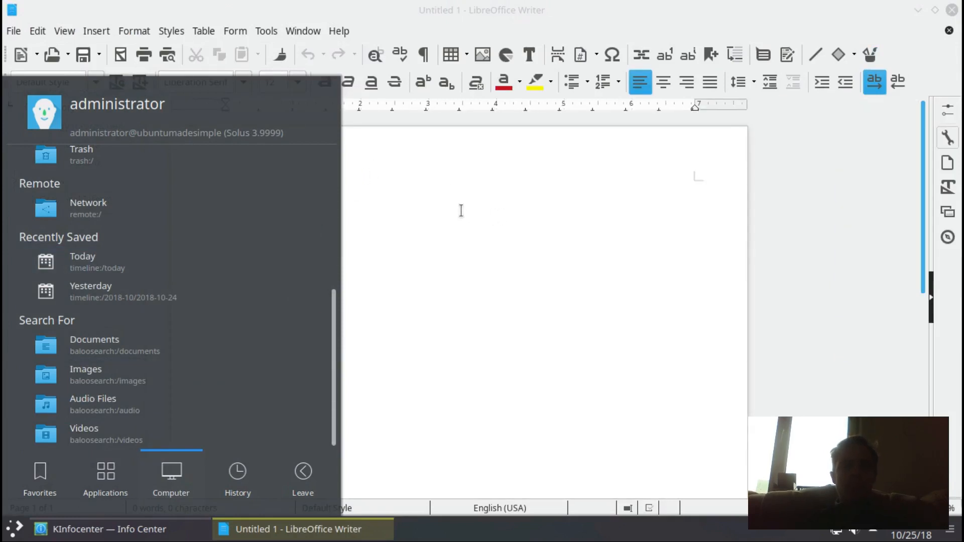
Show the About LibreOffice dialog reporting version 6.1.2.1 supplied by Solus
left_click(340, 31)
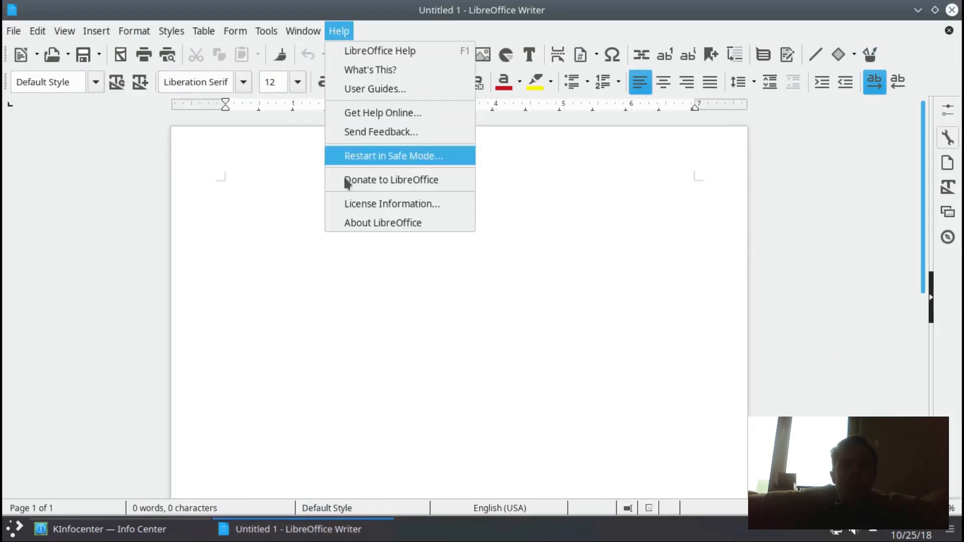
left_click(383, 223)
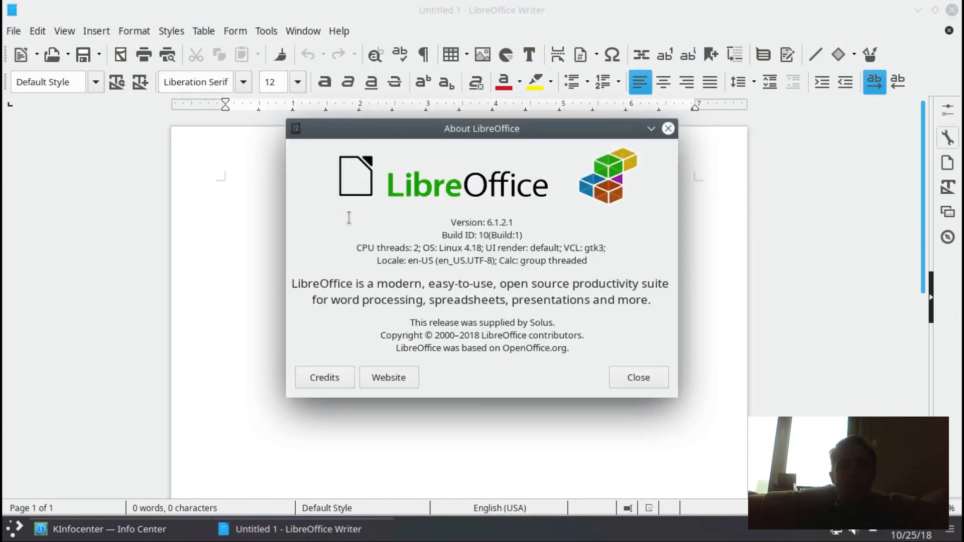
mouse_move(346, 216)
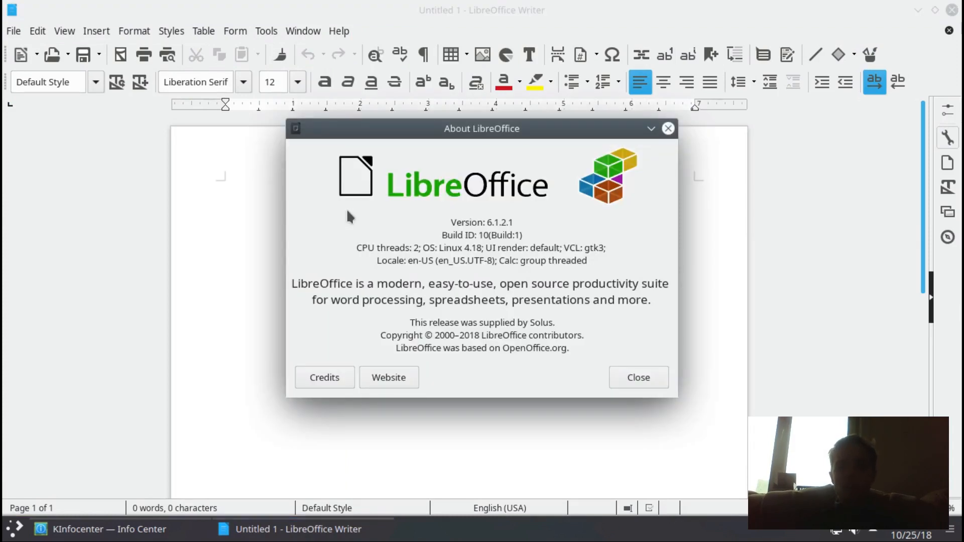